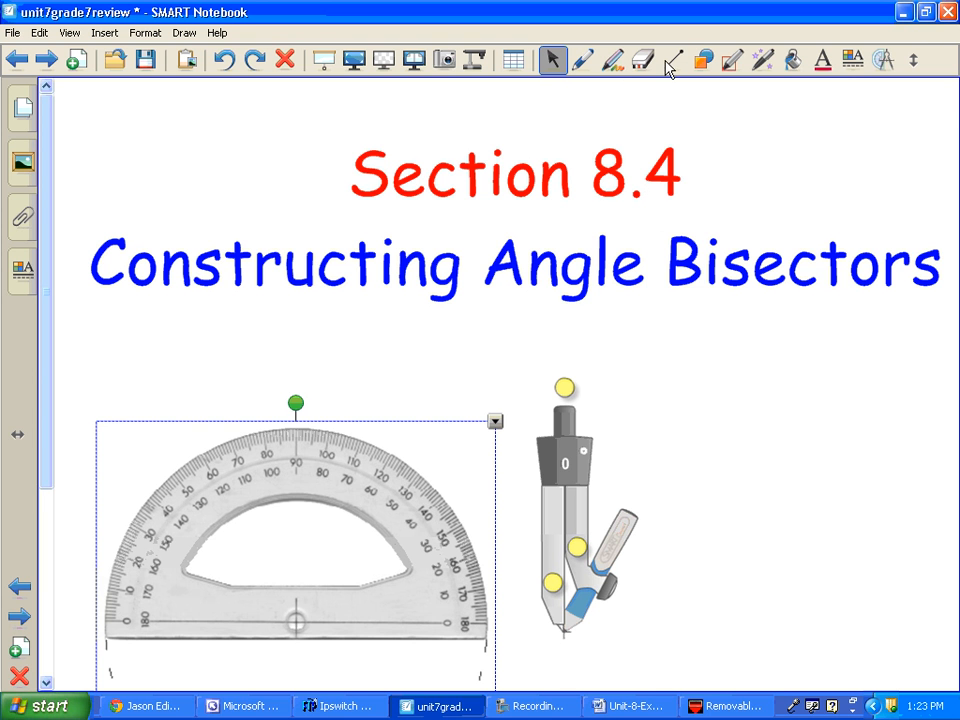
Draw a slanted line and a horizontal line meeting at a vertex to form an angle
left_click(672, 60)
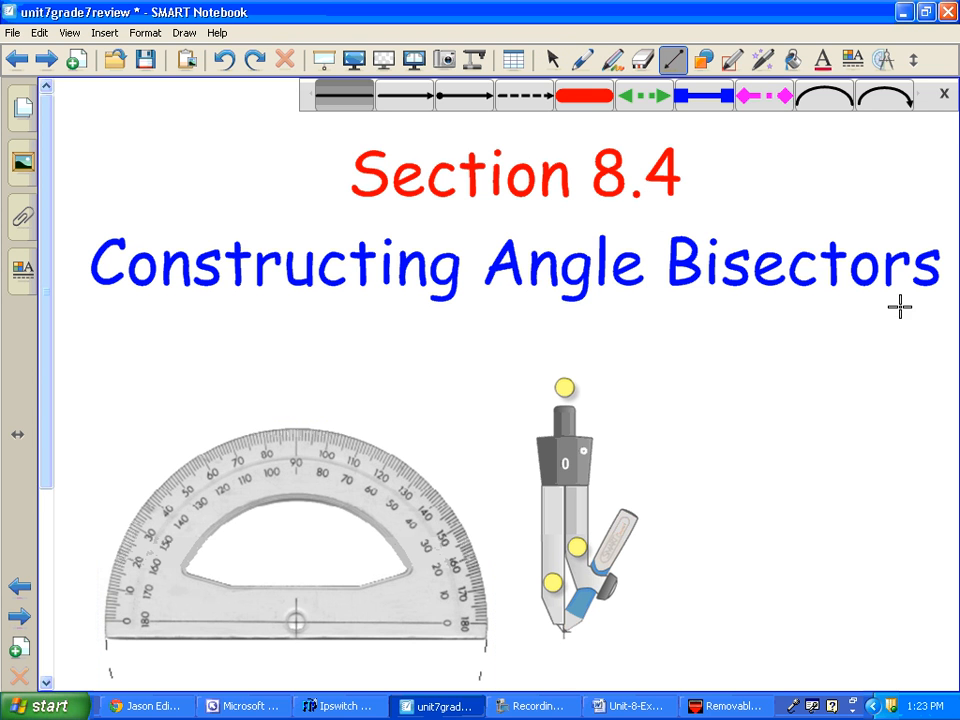
left_click_drag(820, 348, 680, 480)
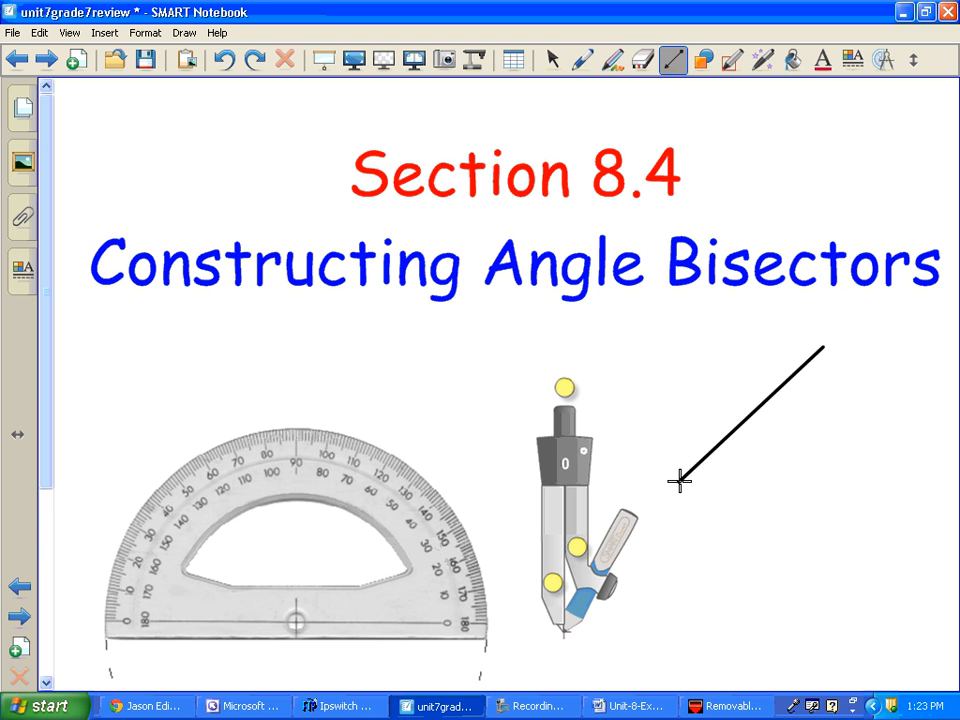
left_click_drag(680, 483, 938, 483)
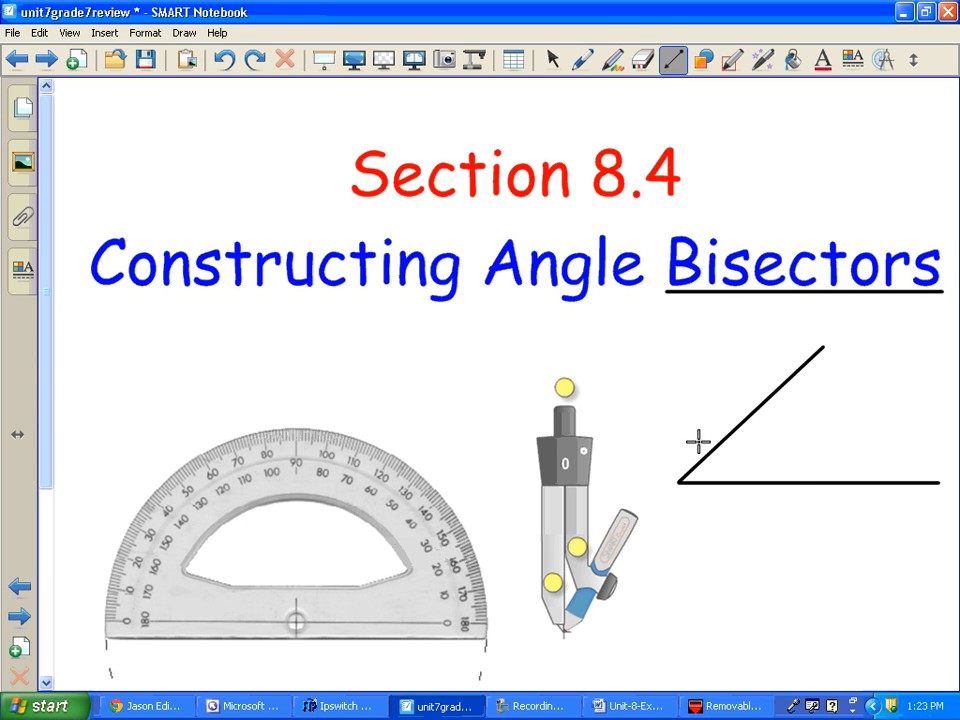
mouse_move(680, 480)
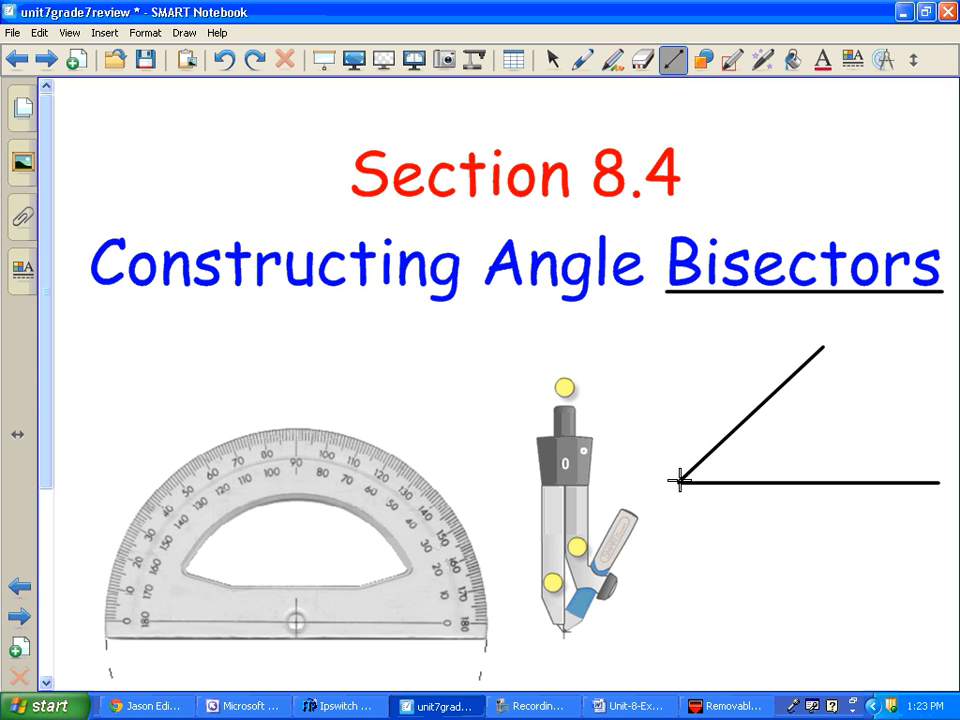
Add a line from the vertex and pivot a side so the angle becomes a right angle
left_click_drag(680, 480, 895, 397)
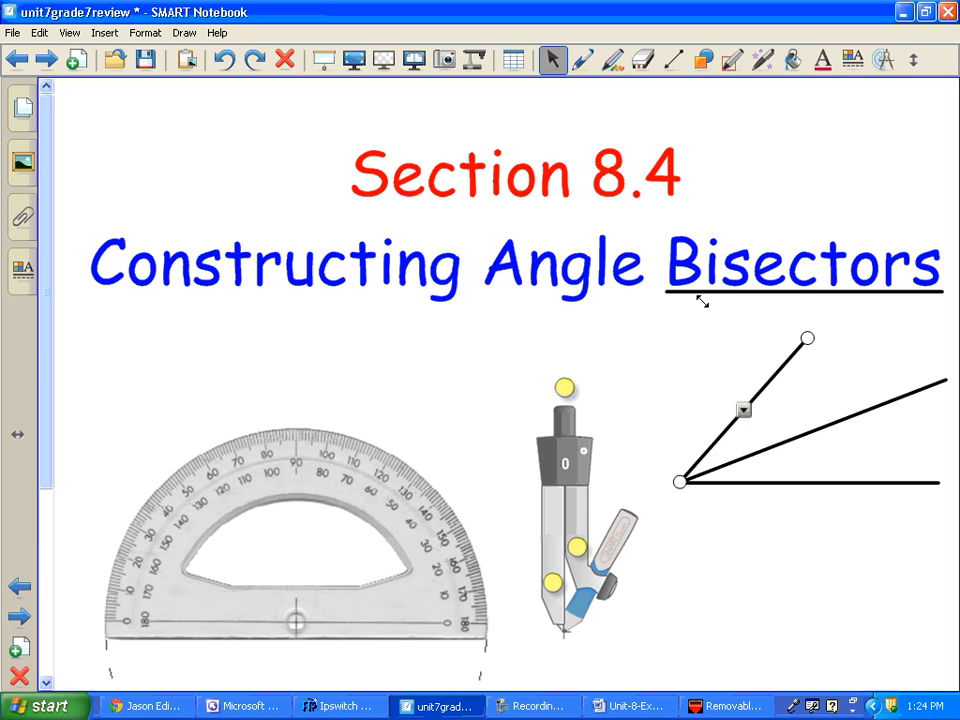
left_click_drag(808, 338, 680, 291)
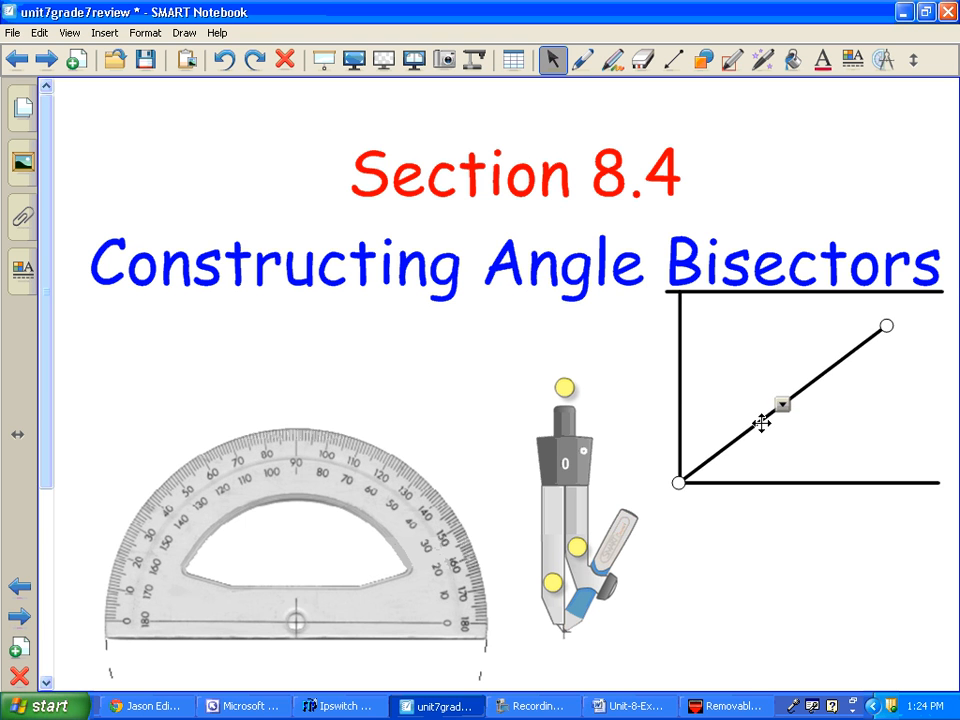
Move the diagonal line off the angle, up over the title at the upper left
left_click_drag(782, 403, 219, 211)
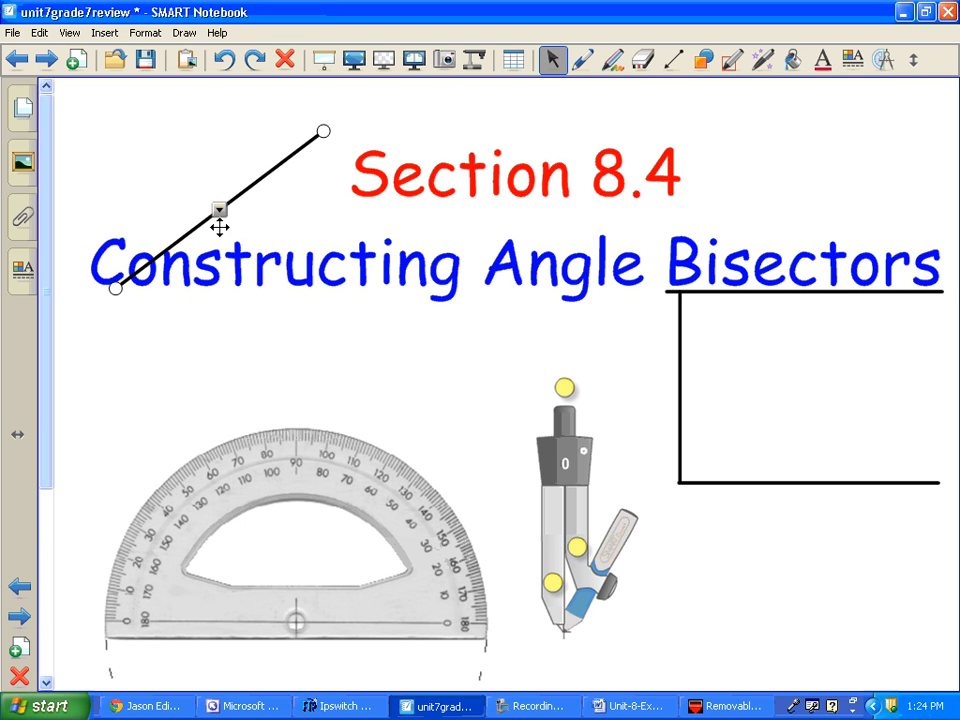
mouse_move(348, 448)
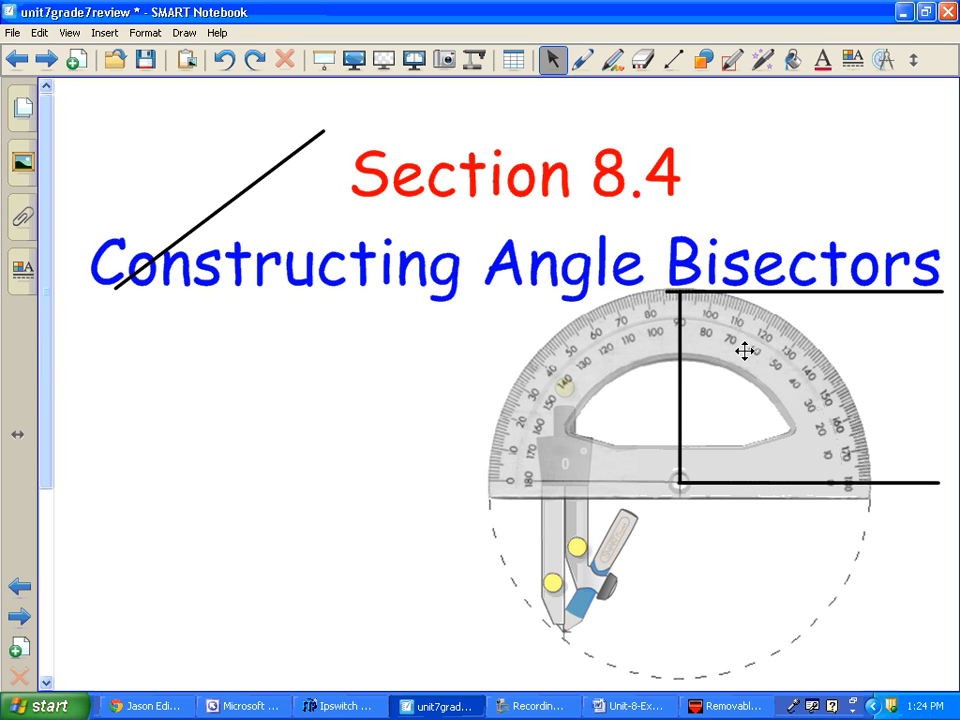
mouse_move(606, 132)
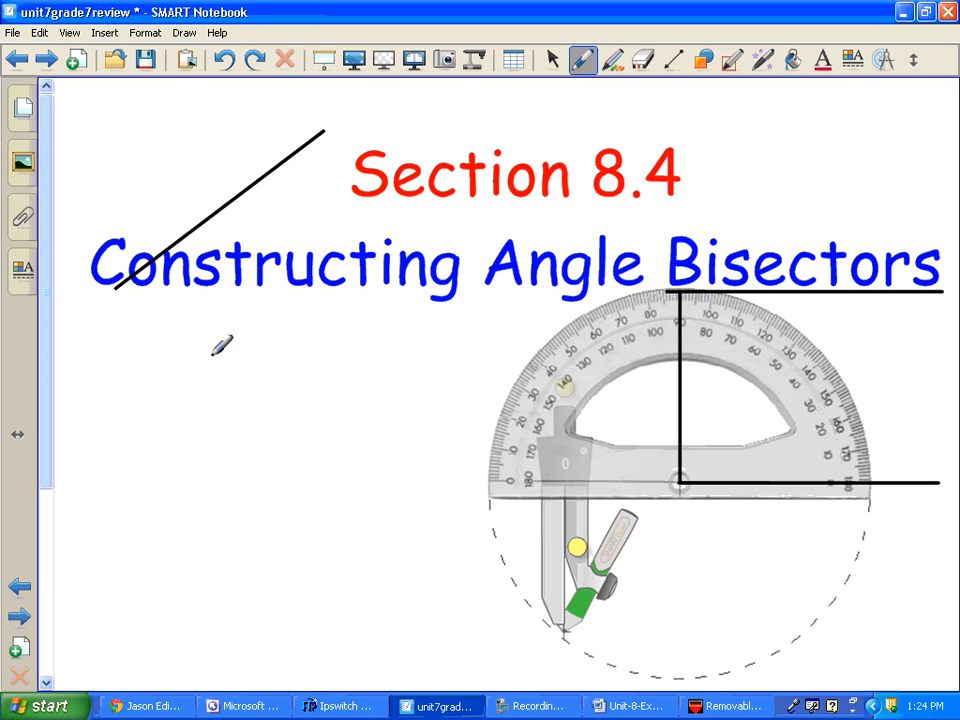
mouse_move(210, 334)
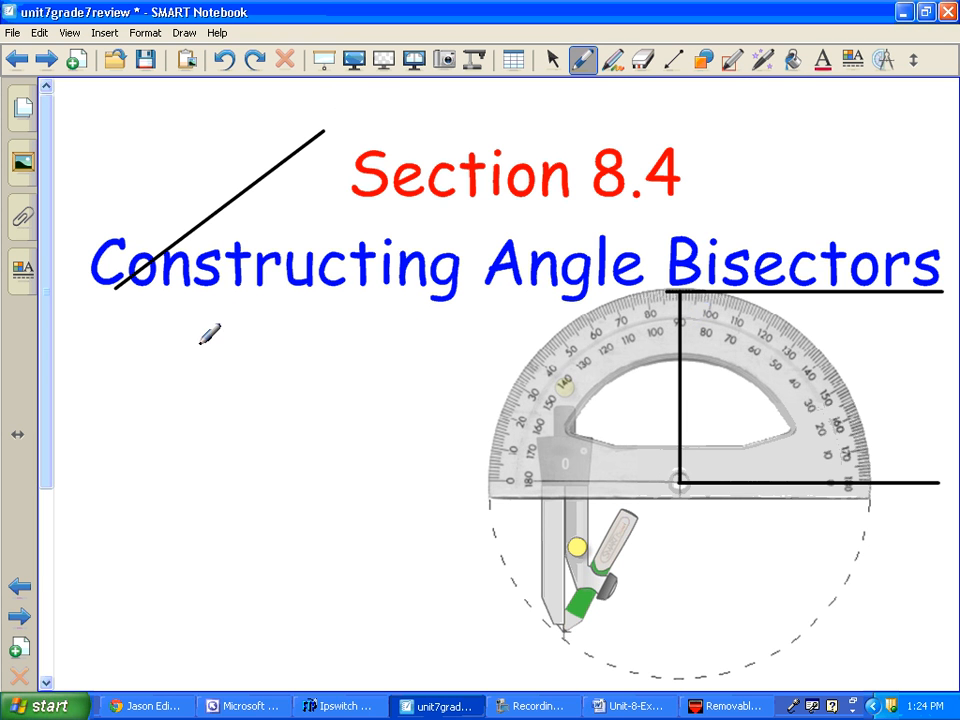
mouse_move(830, 325)
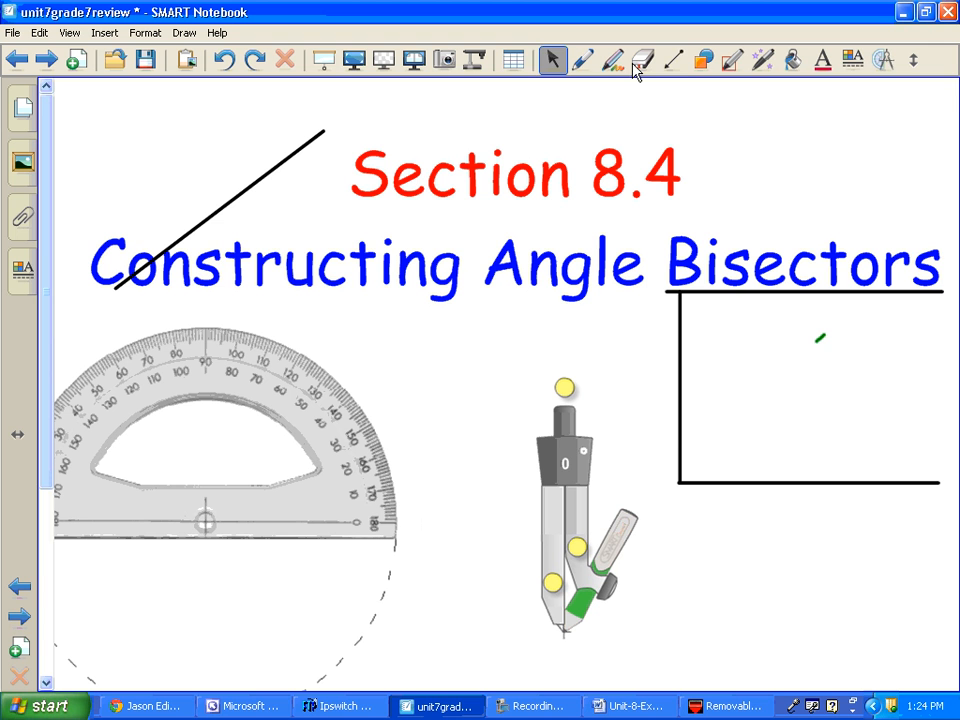
Select the Lines tool to draw the right angle's bisector
left_click(673, 61)
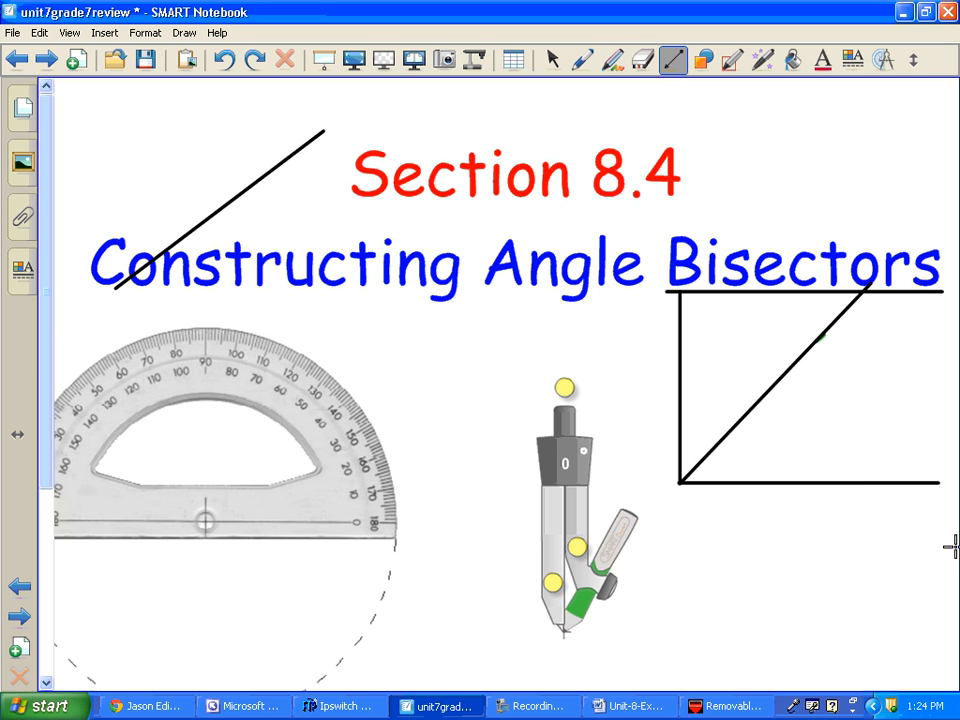
mouse_move(637, 485)
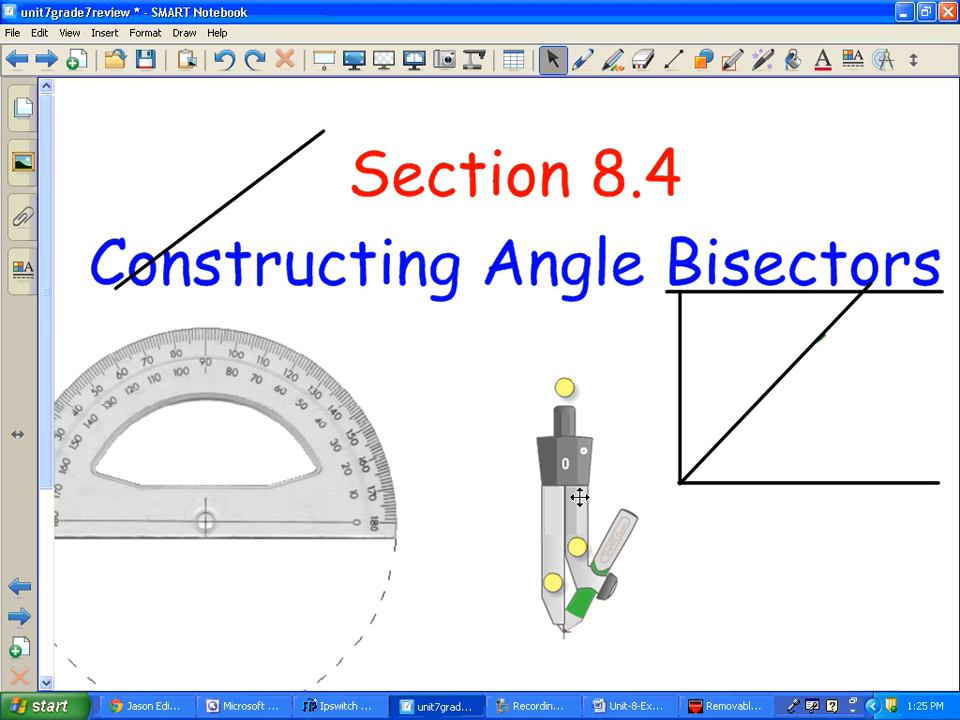
mouse_move(499, 493)
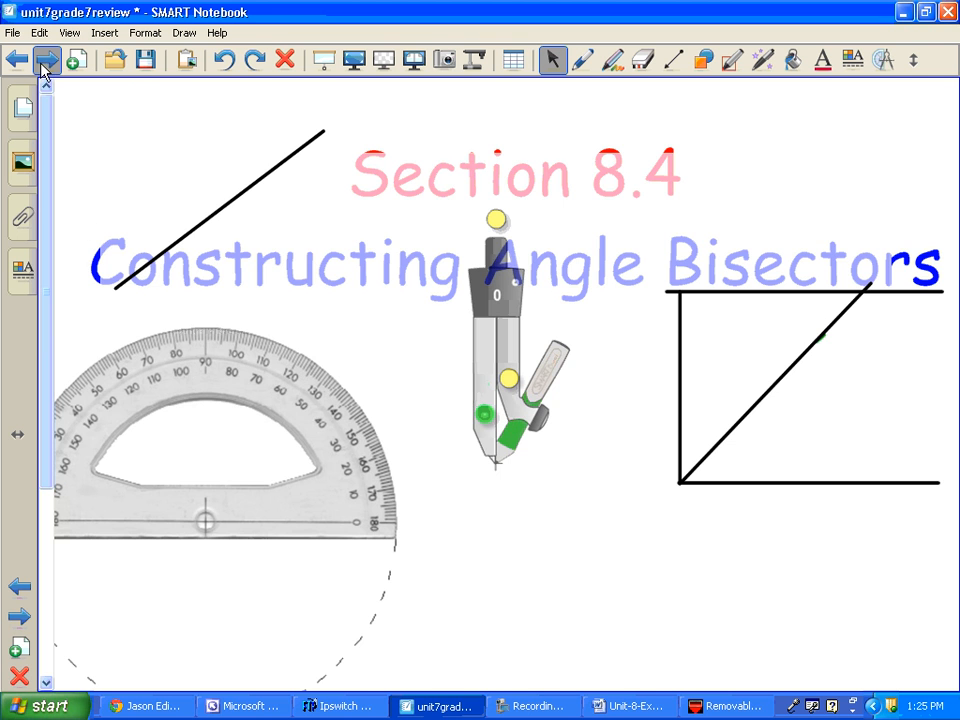
Go to a new blank page and start a new angle with the Lines tool
left_click(46, 60)
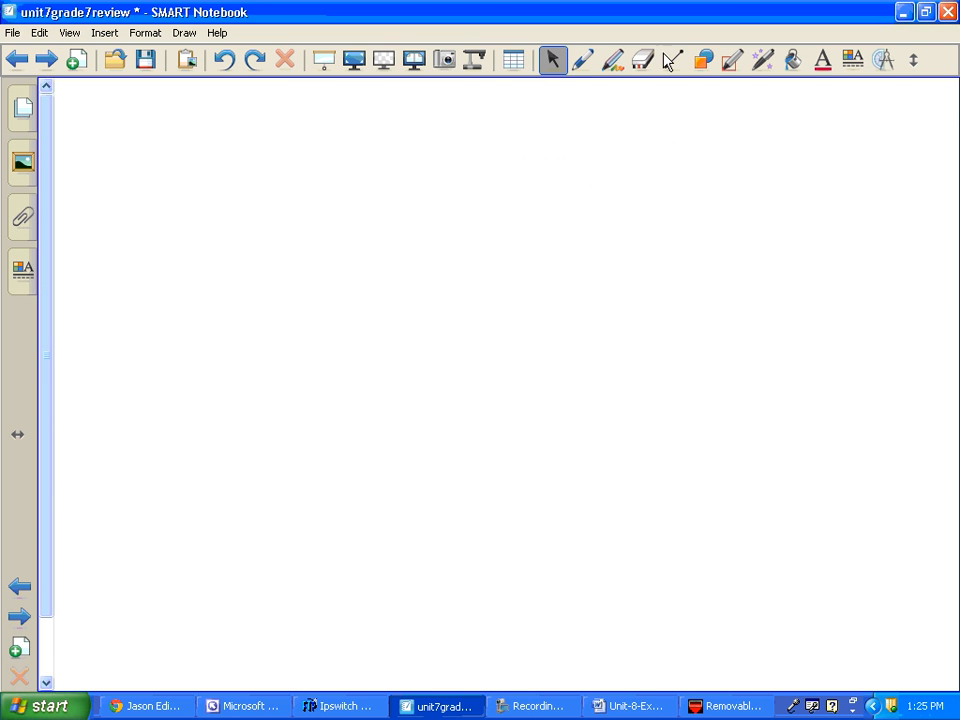
left_click(672, 60)
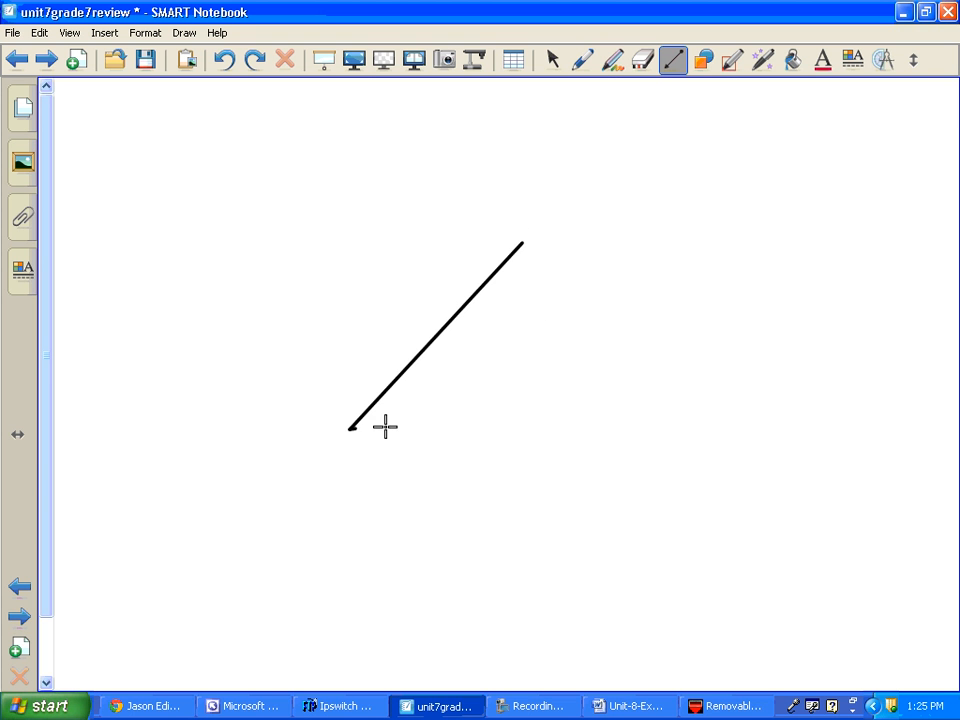
left_click_drag(350, 426, 732, 432)
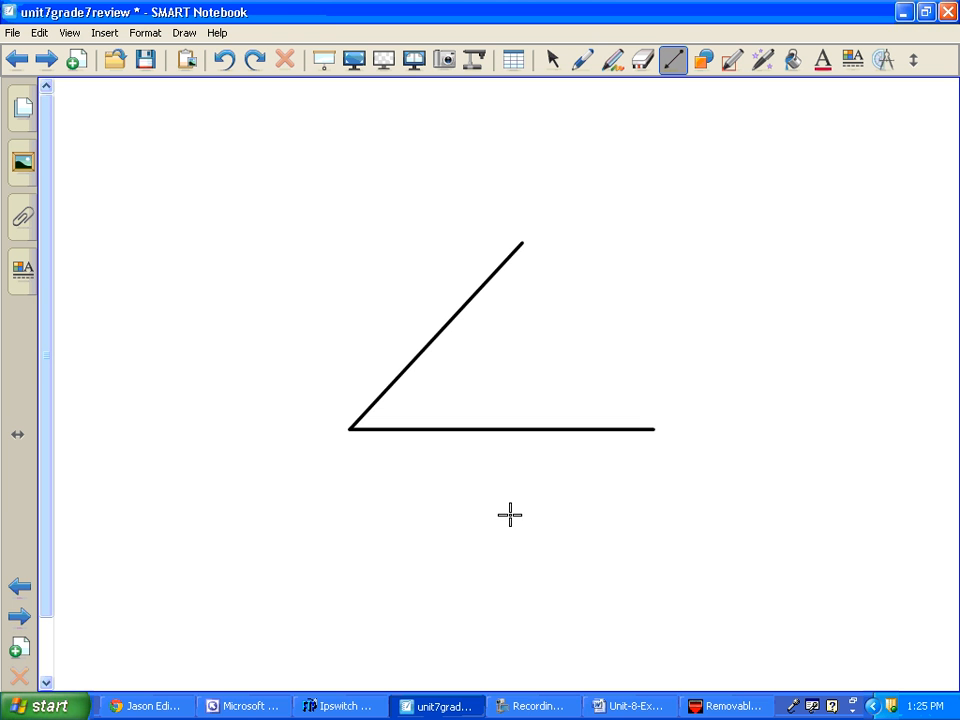
mouse_move(8, 160)
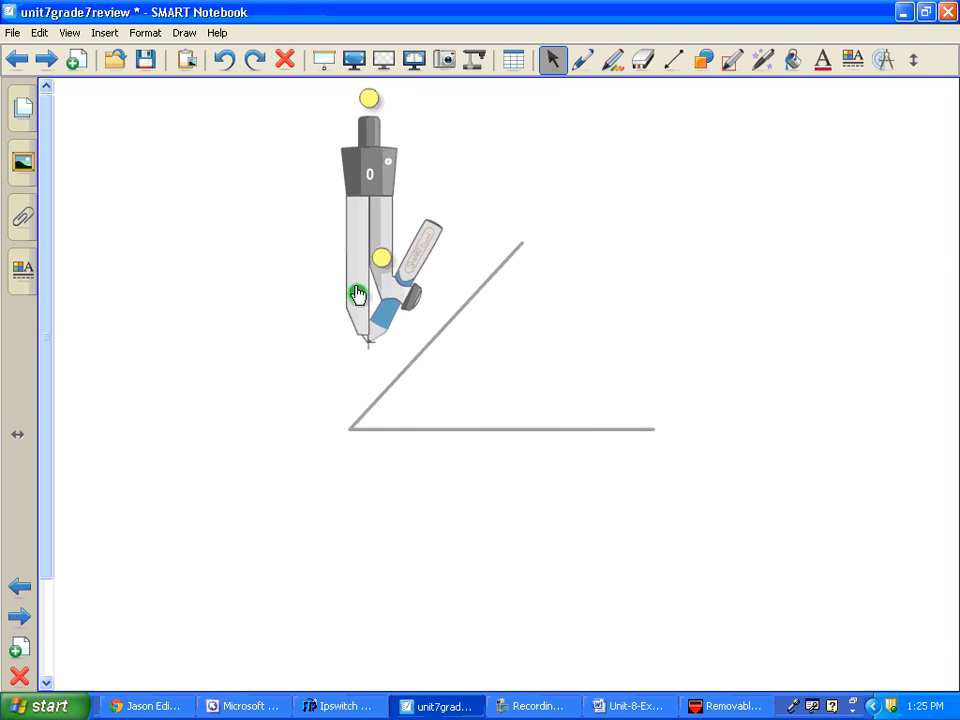
Set the compass point on the acute angle's vertex
left_click_drag(358, 293, 302, 321)
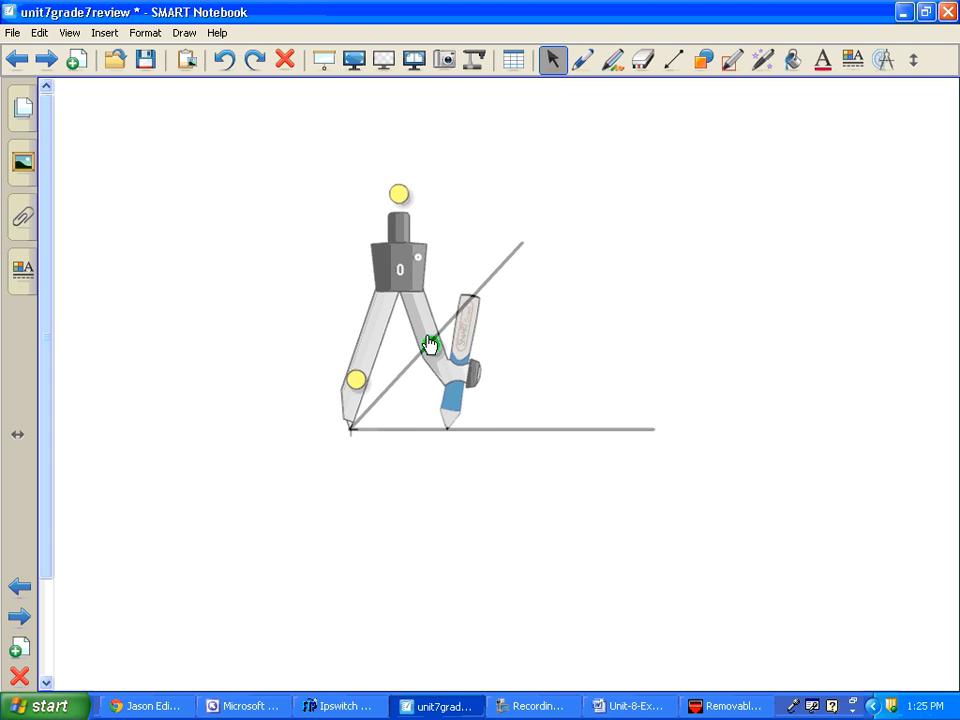
mouse_move(638, 343)
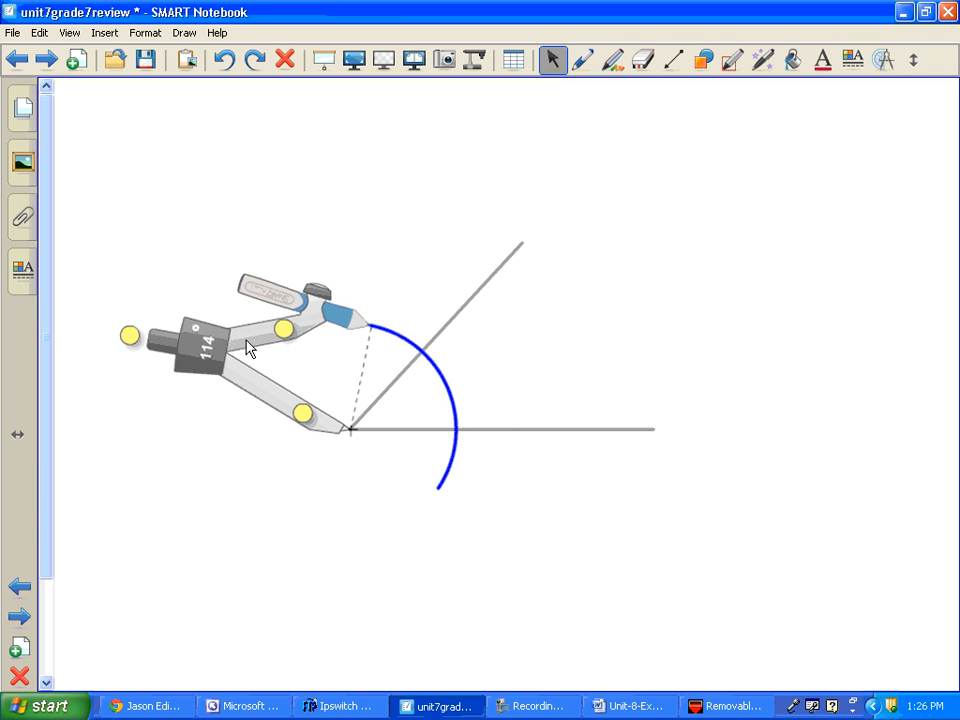
mouse_move(283, 335)
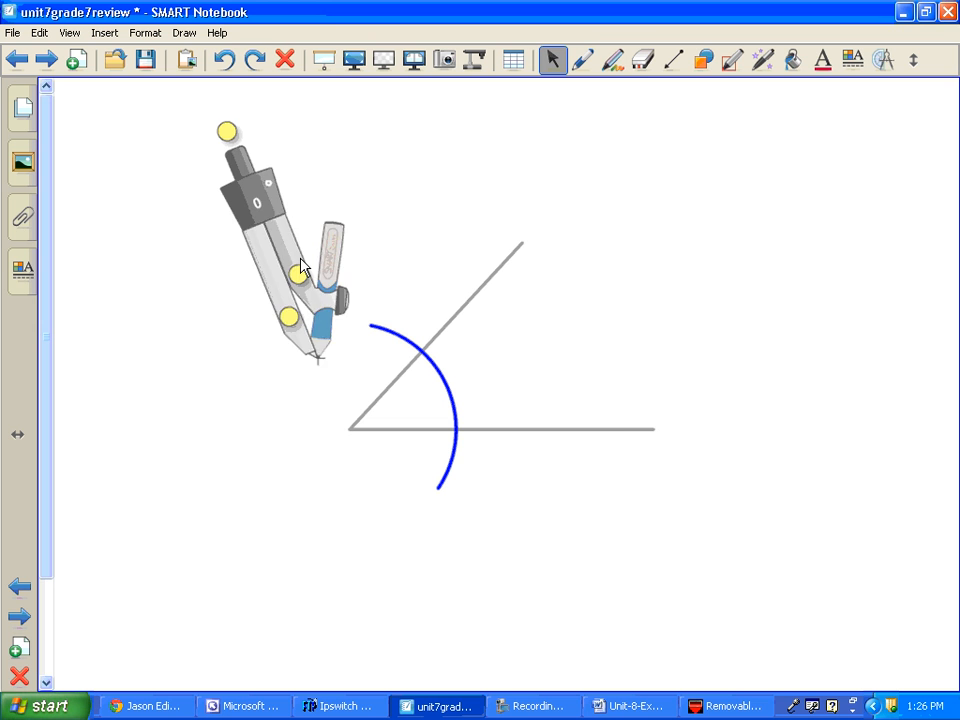
Place the compass on the upper crossing point, widen it, and draw a red arc
left_click_drag(300, 270, 205, 210)
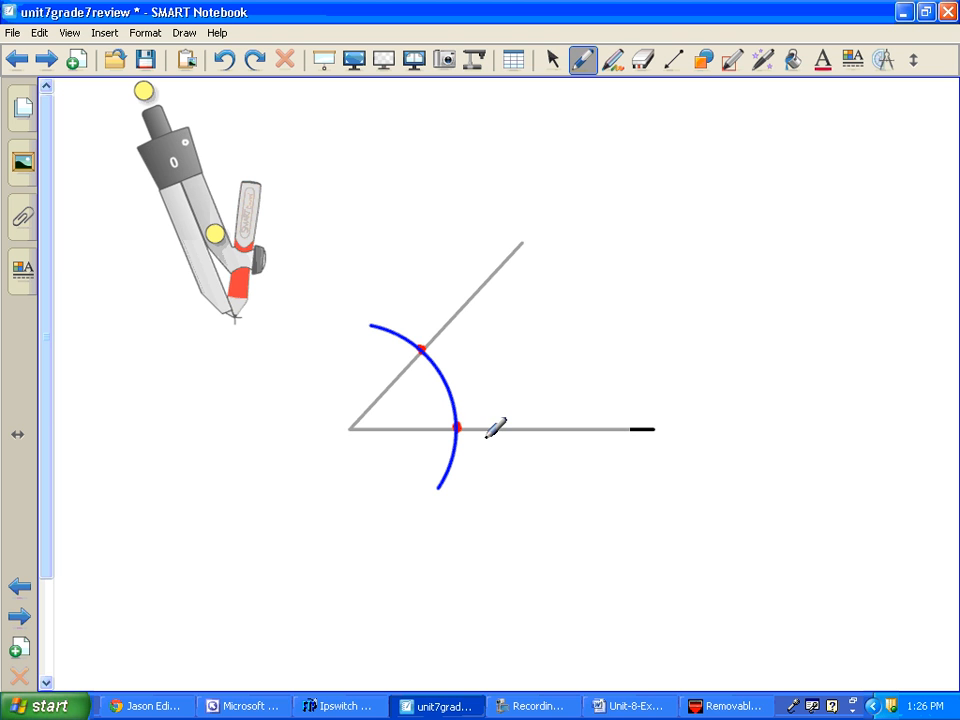
mouse_move(288, 235)
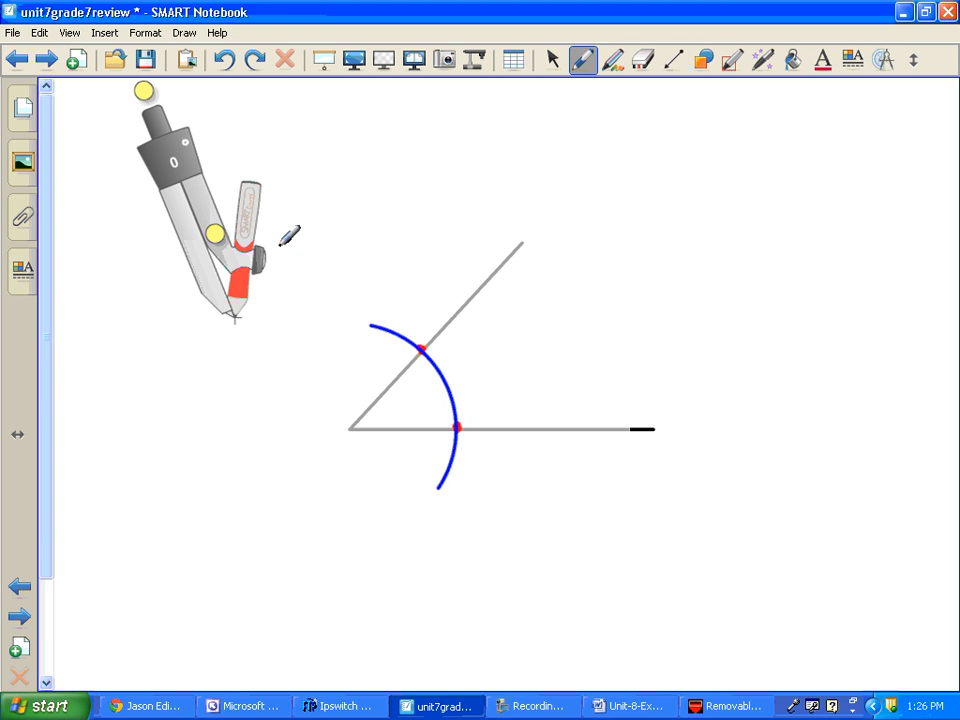
left_click(552, 60)
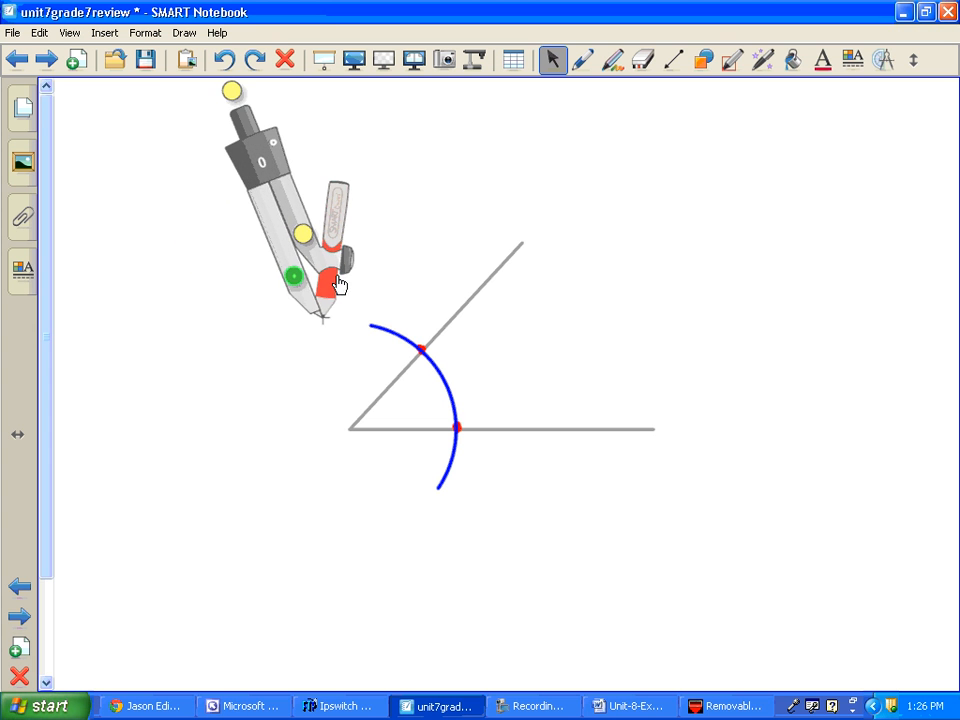
left_click_drag(290, 277, 398, 237)
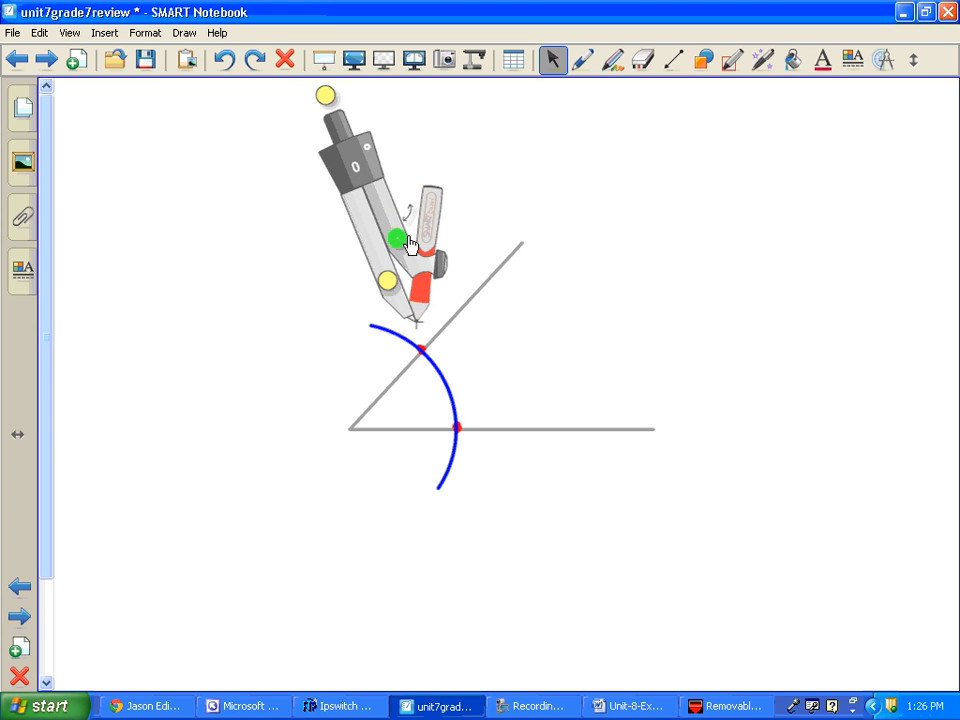
left_click_drag(397, 237, 412, 275)
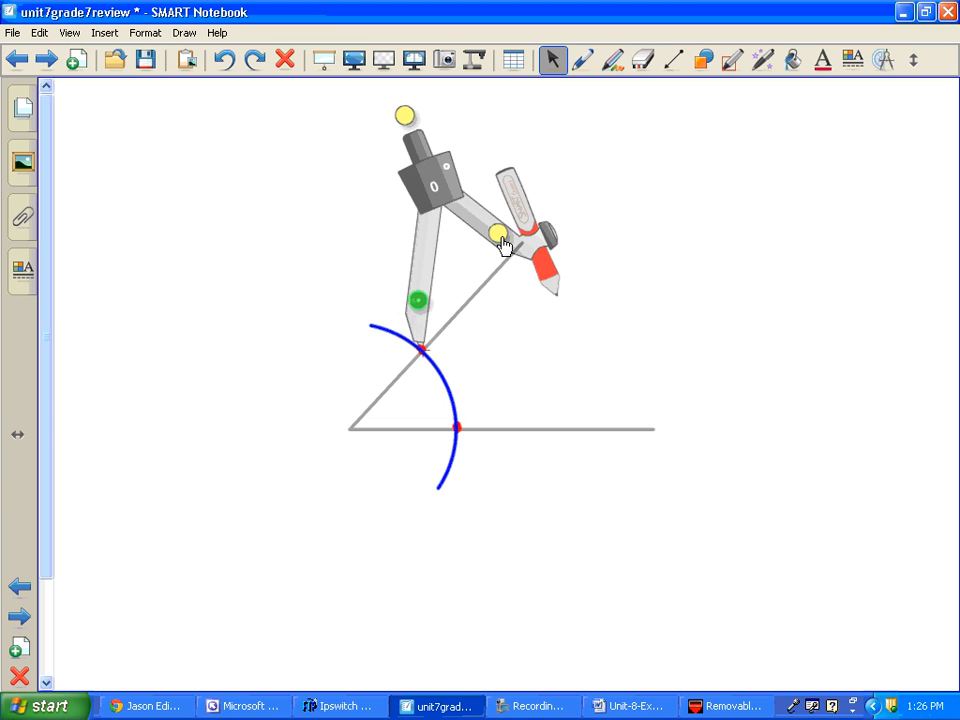
left_click_drag(500, 235, 458, 243)
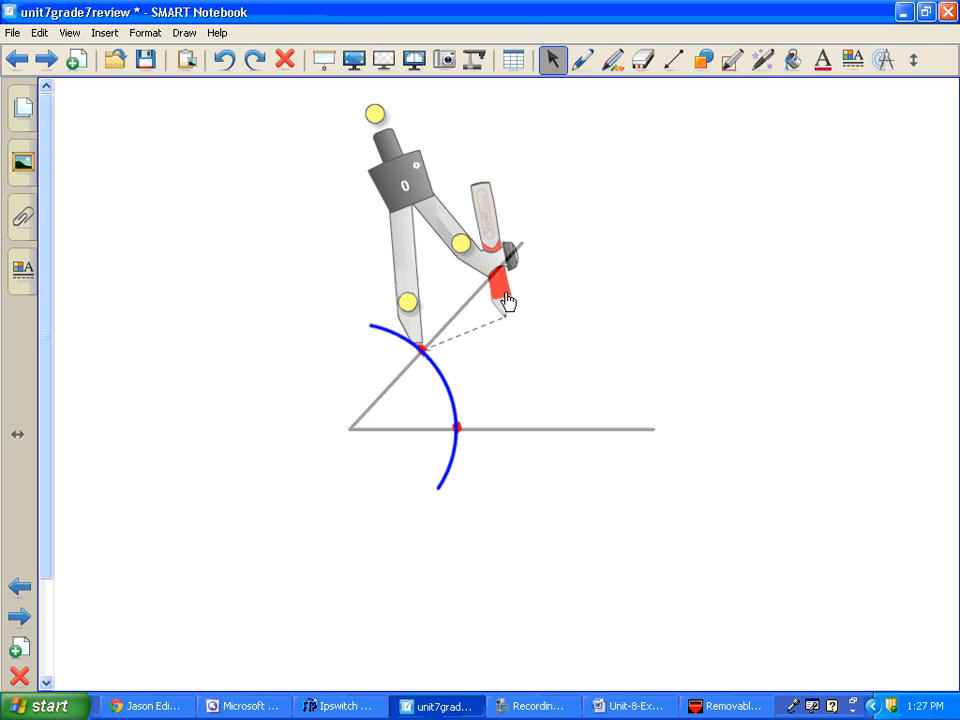
left_click_drag(505, 300, 505, 405)
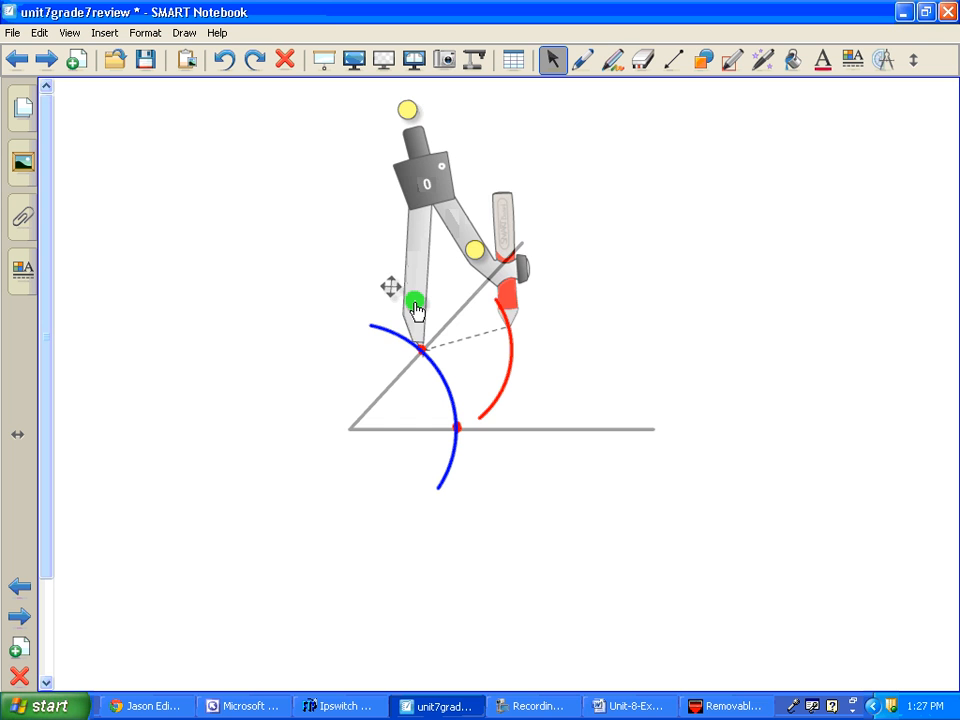
Set the compass needle on the lower crossing point and draw a crossing red arc
left_click_drag(414, 303, 370, 303)
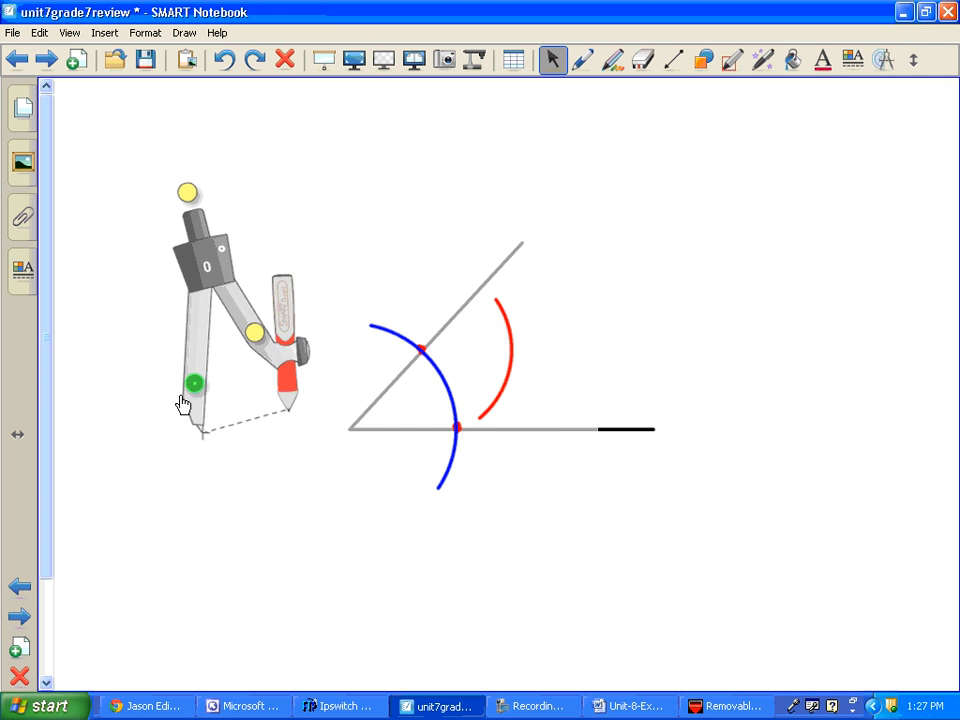
left_click_drag(193, 385, 165, 380)
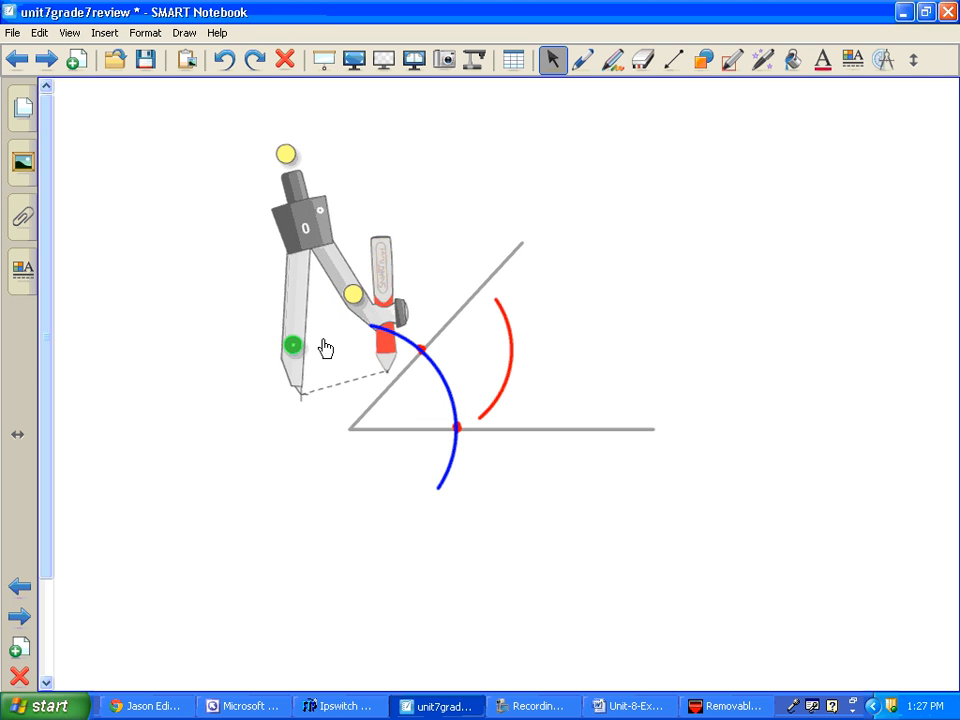
left_click_drag(293, 345, 553, 418)
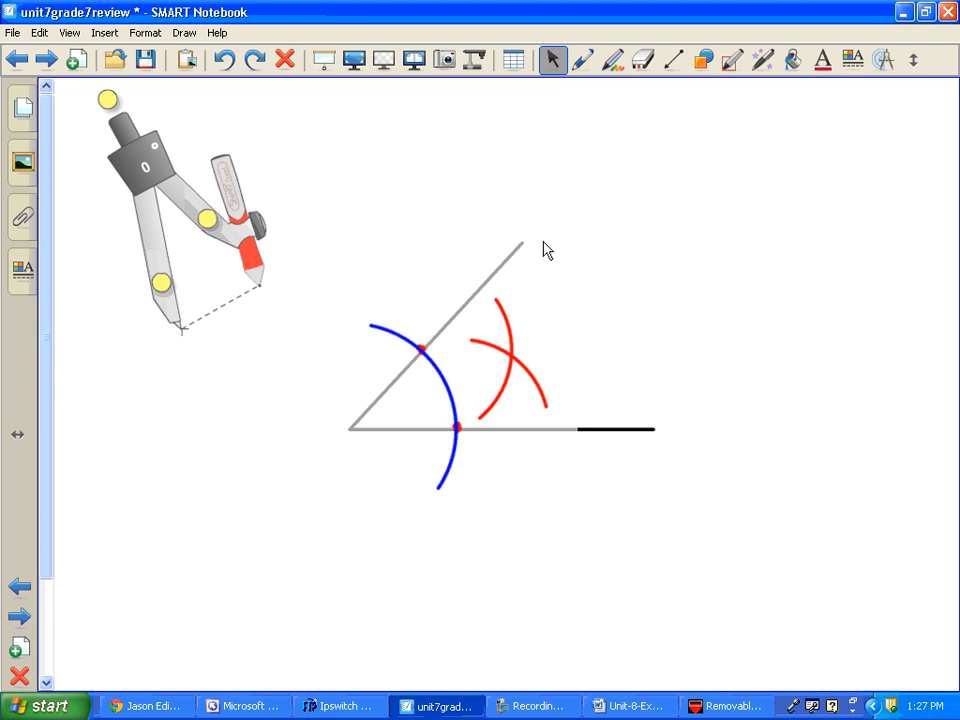
mouse_move(643, 107)
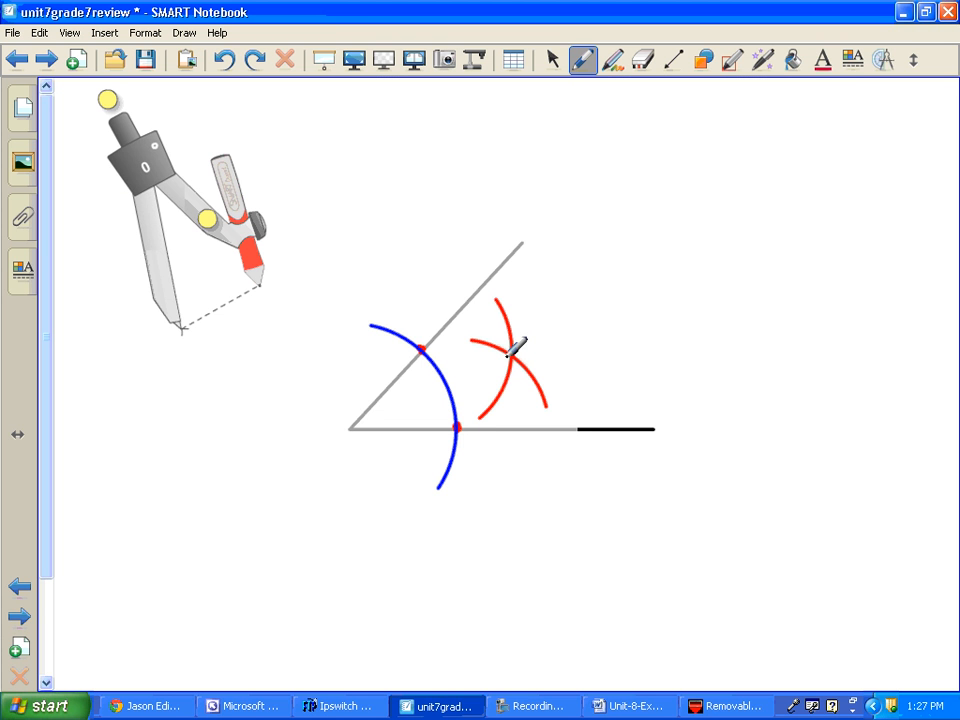
mouse_move(630, 325)
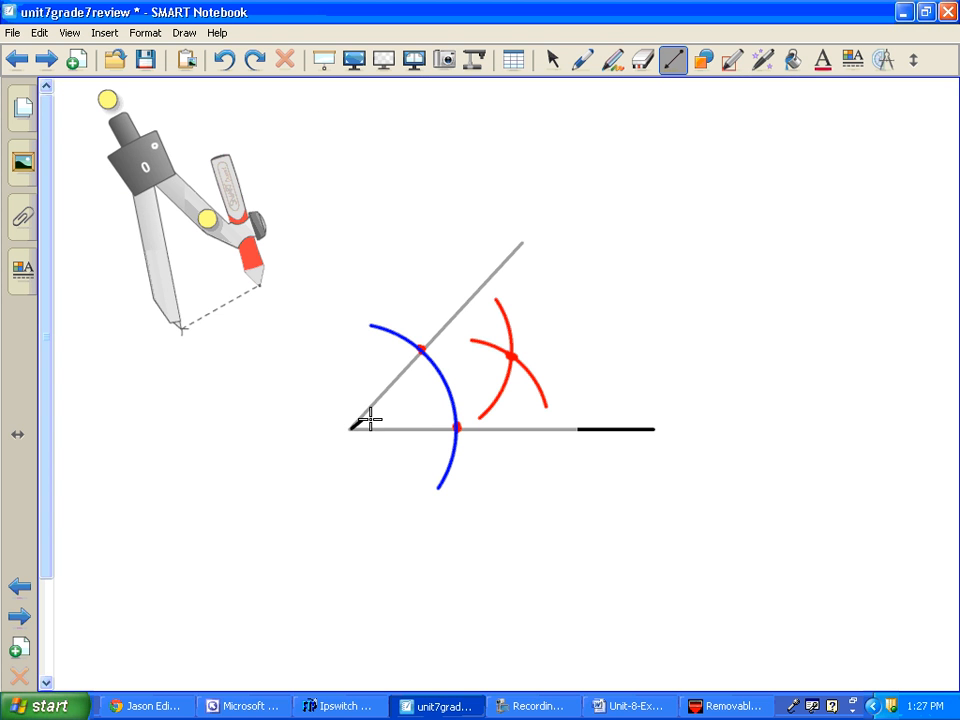
Draw the bisector from the vertex through the red arcs' crossing and extend it beyond
left_click_drag(352, 425, 575, 328)
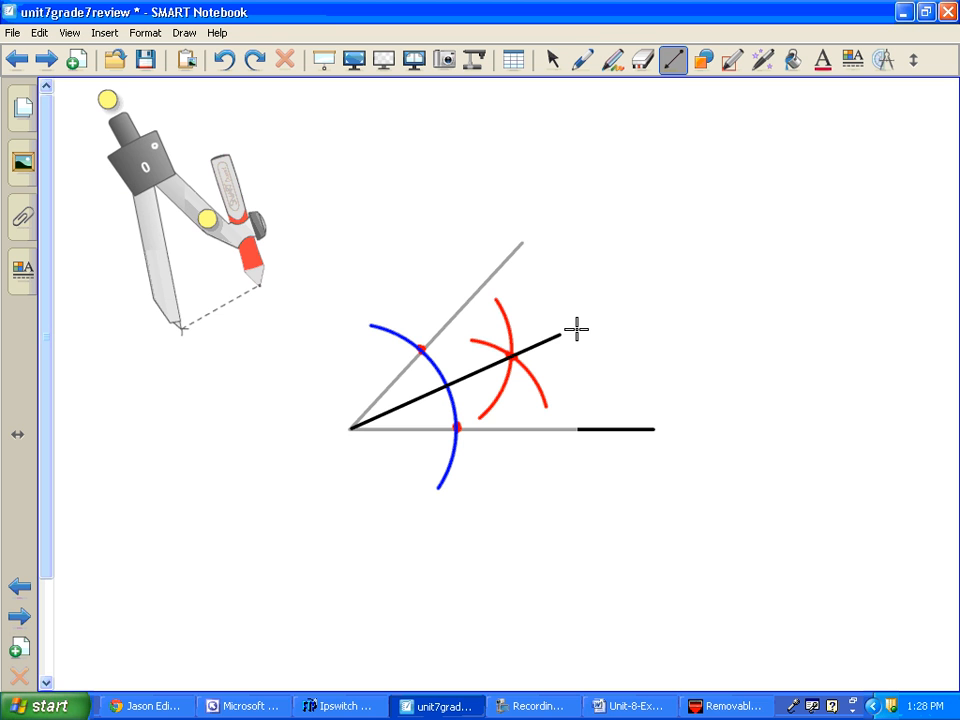
left_click_drag(575, 332, 645, 297)
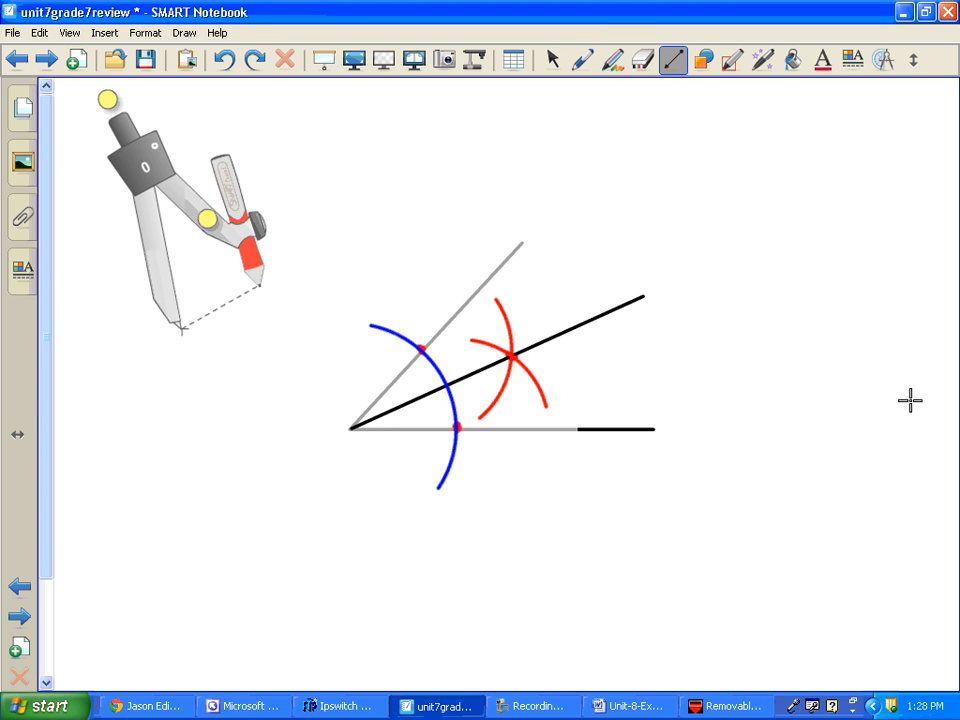
left_click(583, 60)
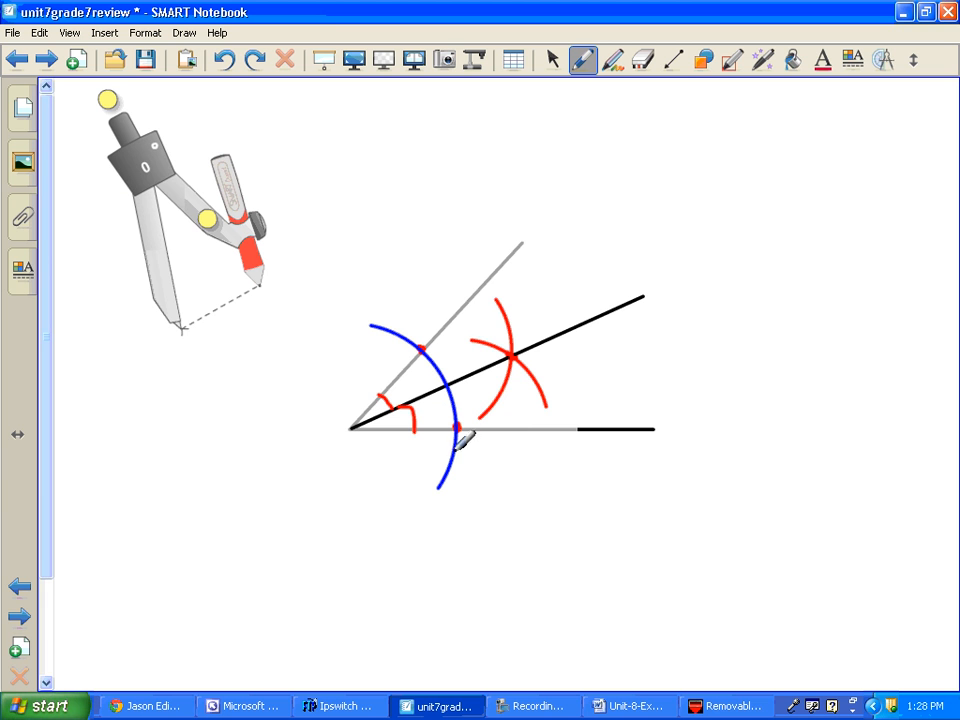
mouse_move(207, 442)
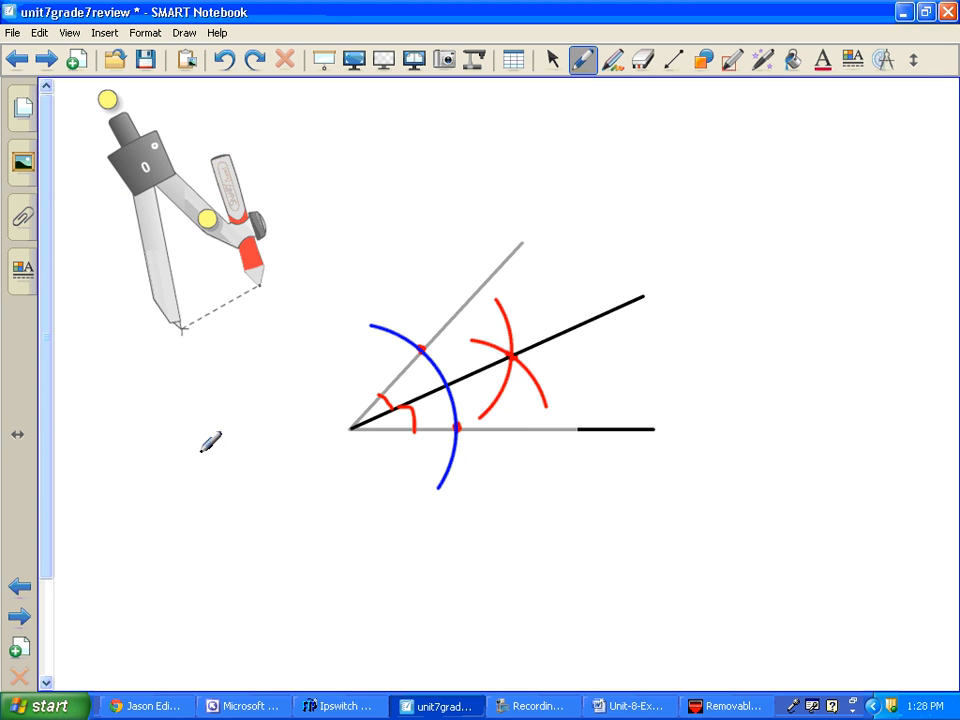
Below the first angle, draw an obtuse angle with two connected arms and bring the compass over
scroll("down", 3)
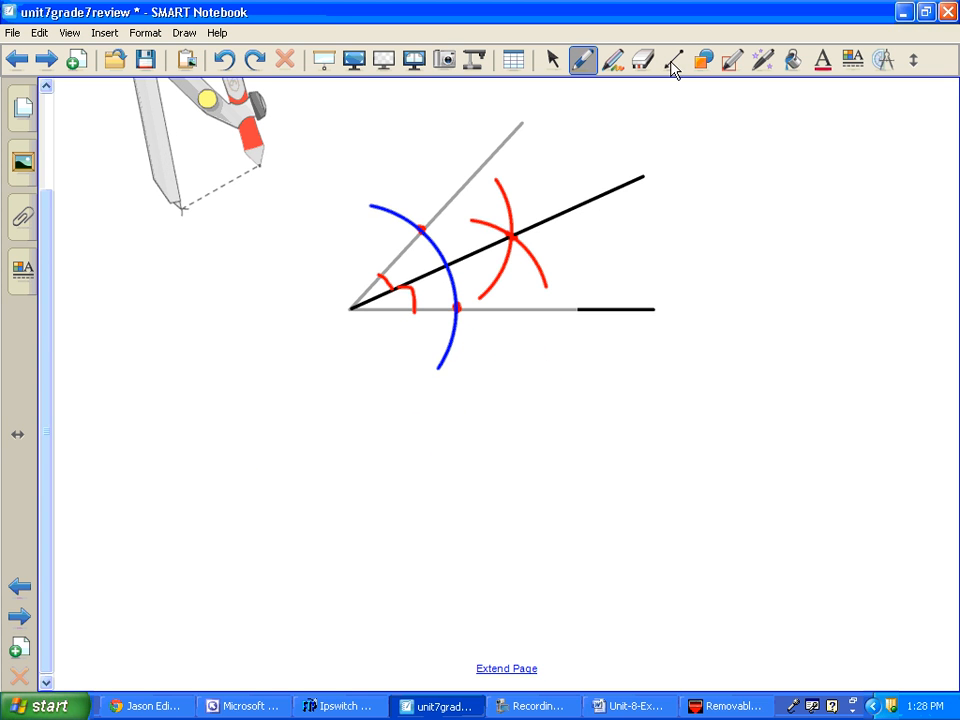
left_click(673, 60)
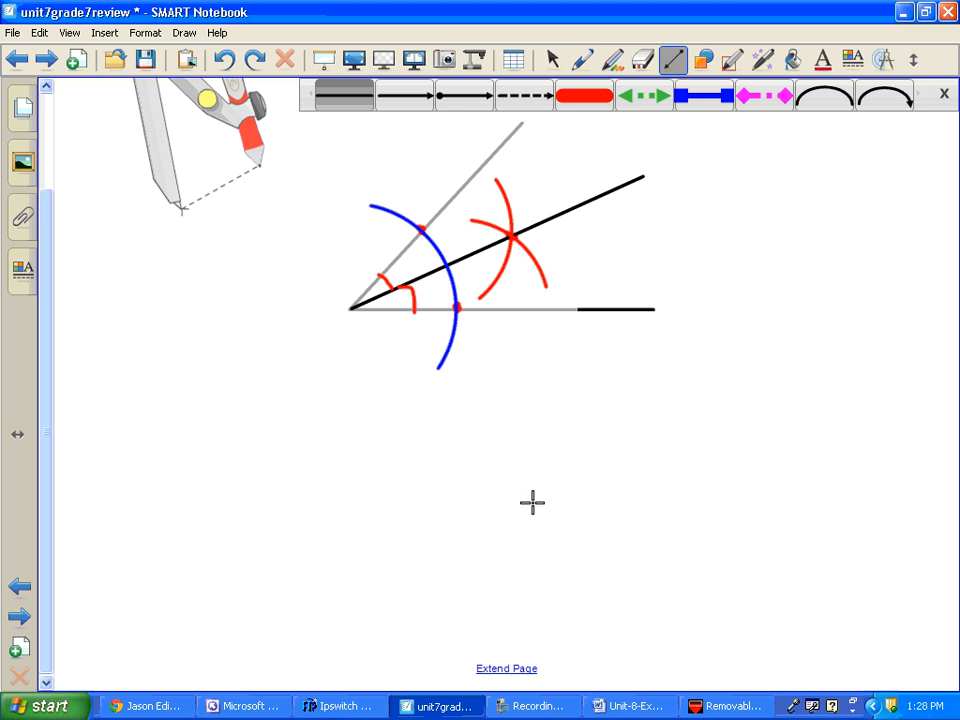
left_click_drag(335, 418, 470, 570)
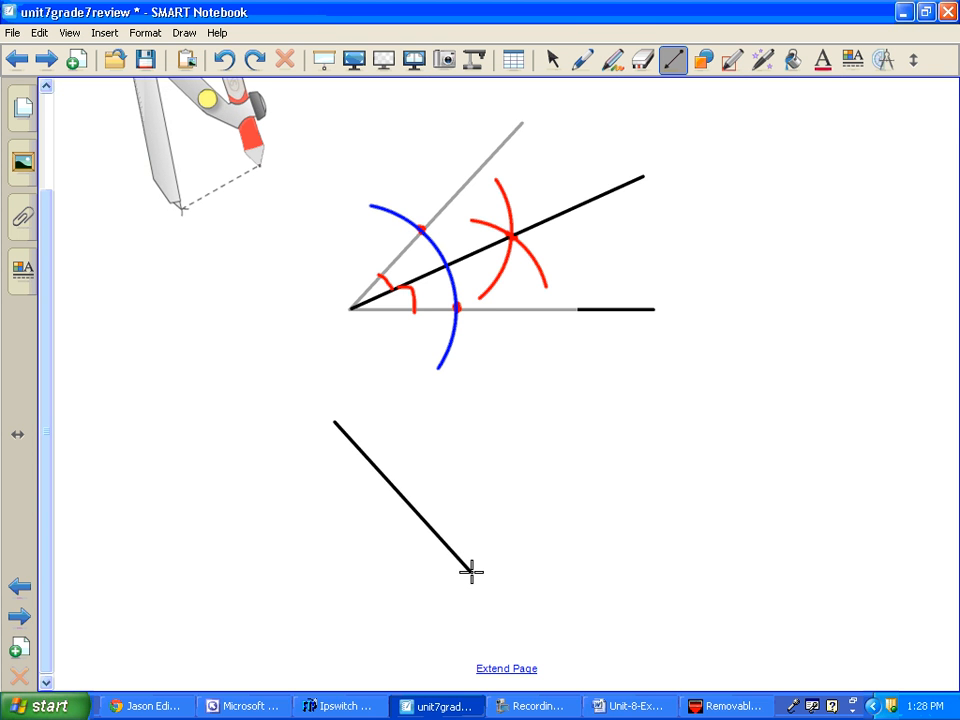
left_click_drag(470, 571, 728, 571)
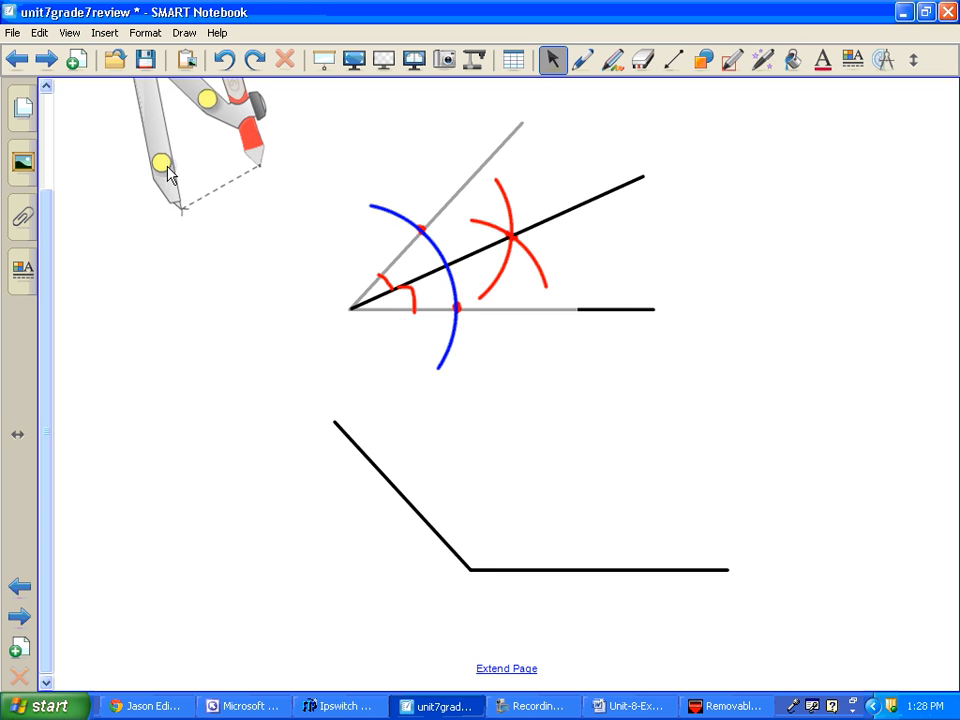
left_click_drag(165, 165, 465, 525)
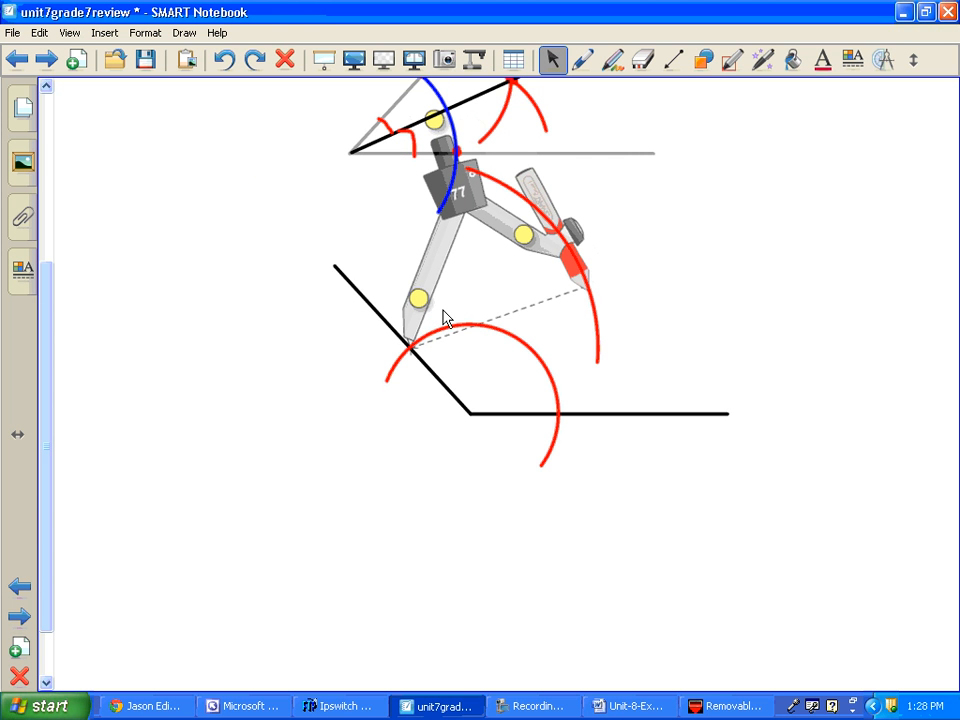
mouse_move(417, 360)
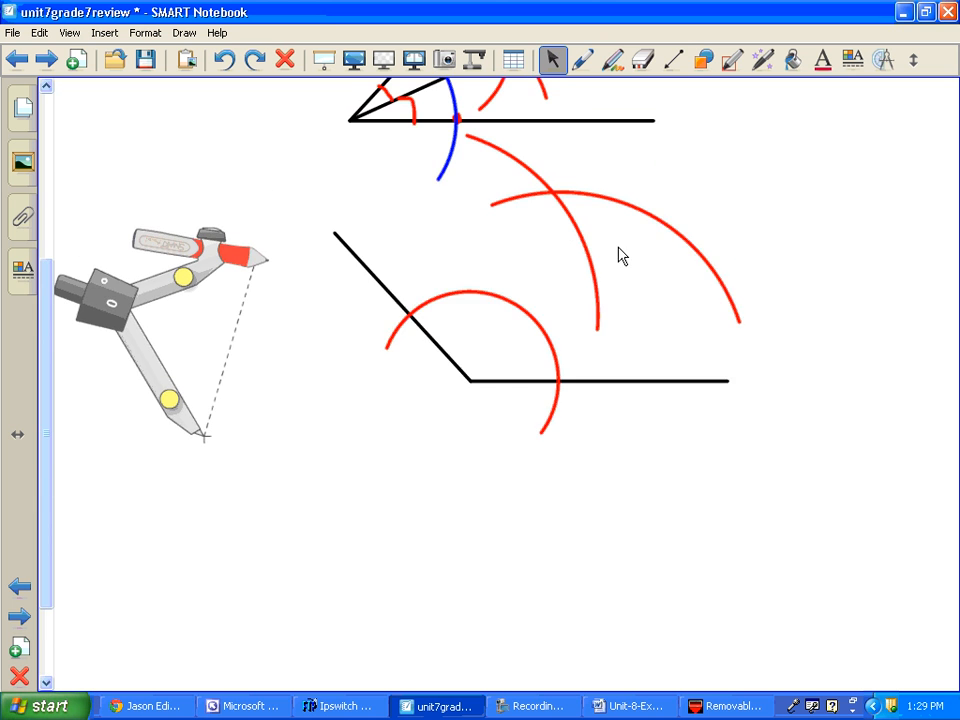
Select the Line tool to draw the obtuse angle's bisector through the red arcs' intersection
left_click(672, 60)
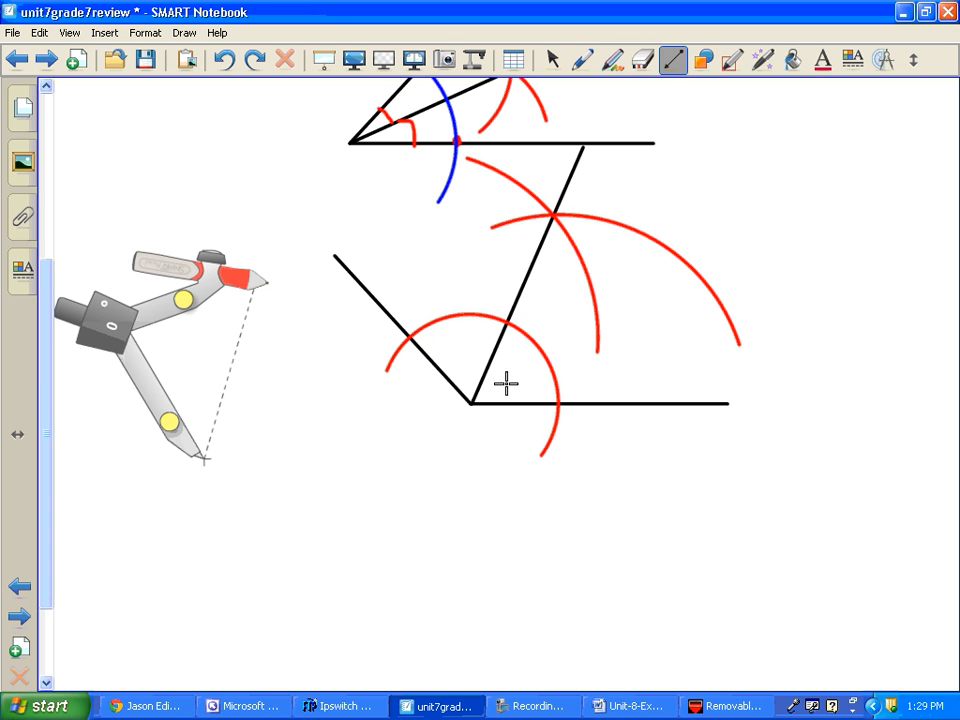
mouse_move(467, 351)
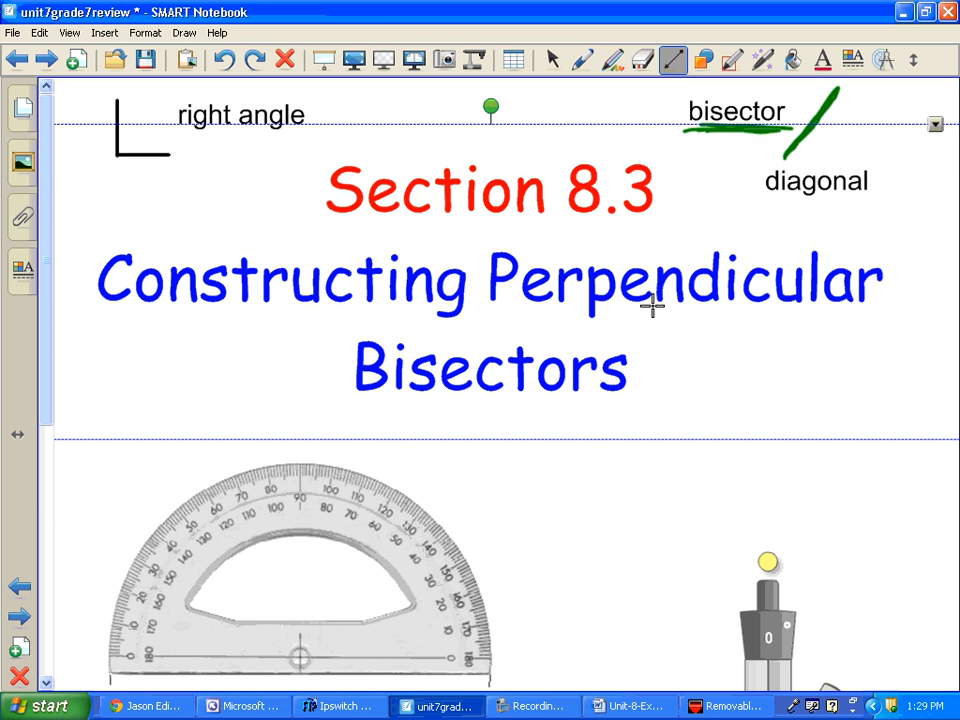
Return to the Section 8.4 Constructing Angle Bisectors page
left_click(45, 60)
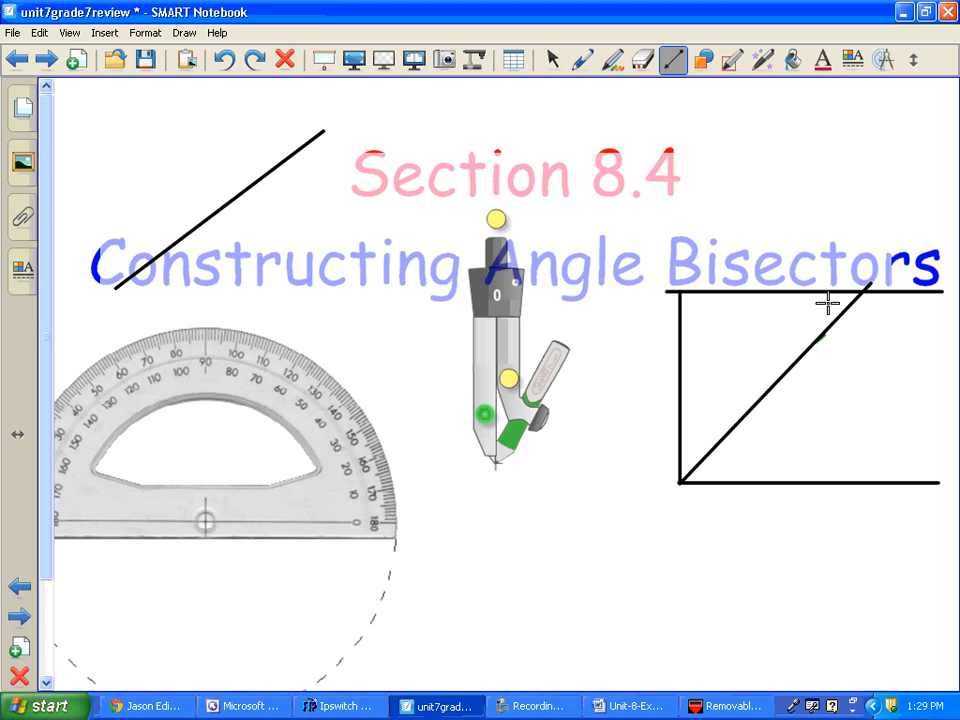
mouse_move(515, 427)
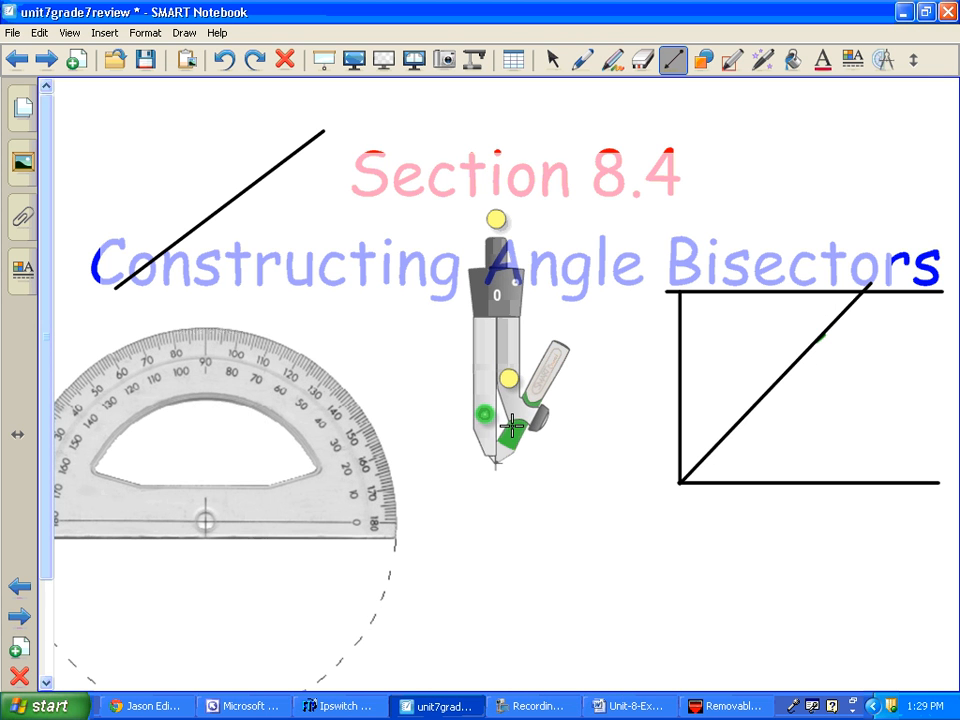